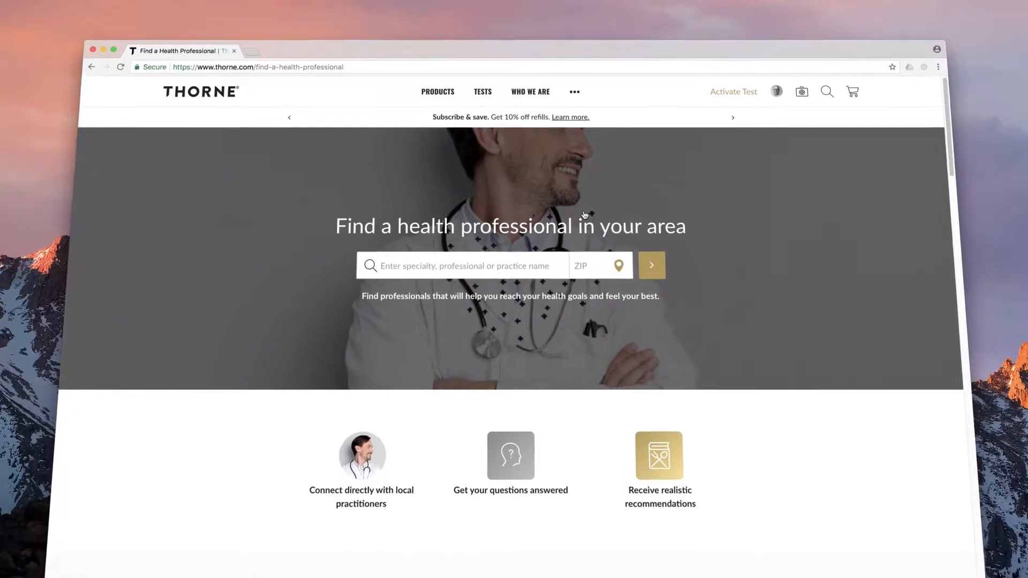
Sign in and open the practice Notifications page showing the welcome notification.
scroll(down, 3)
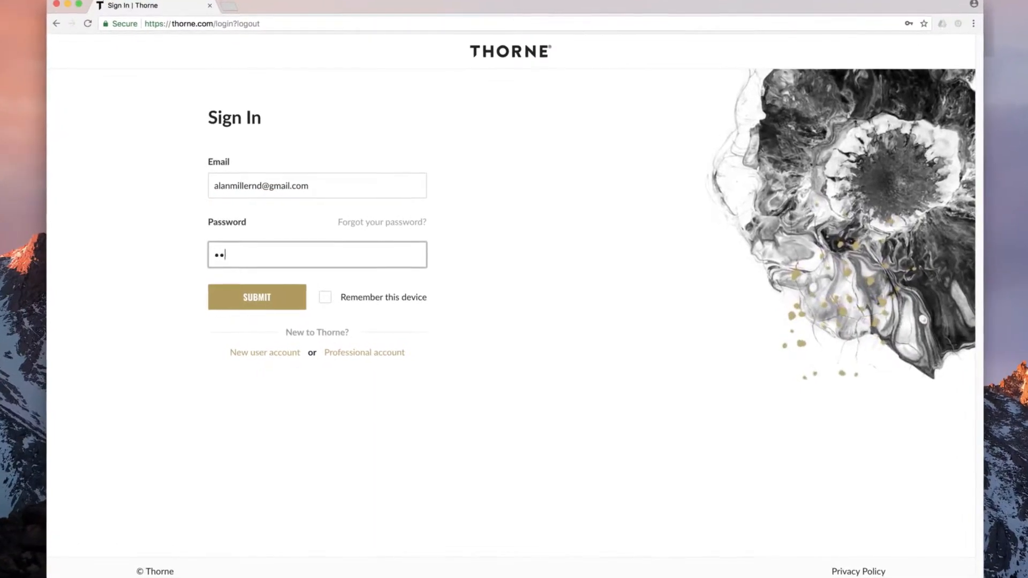
click(256, 298)
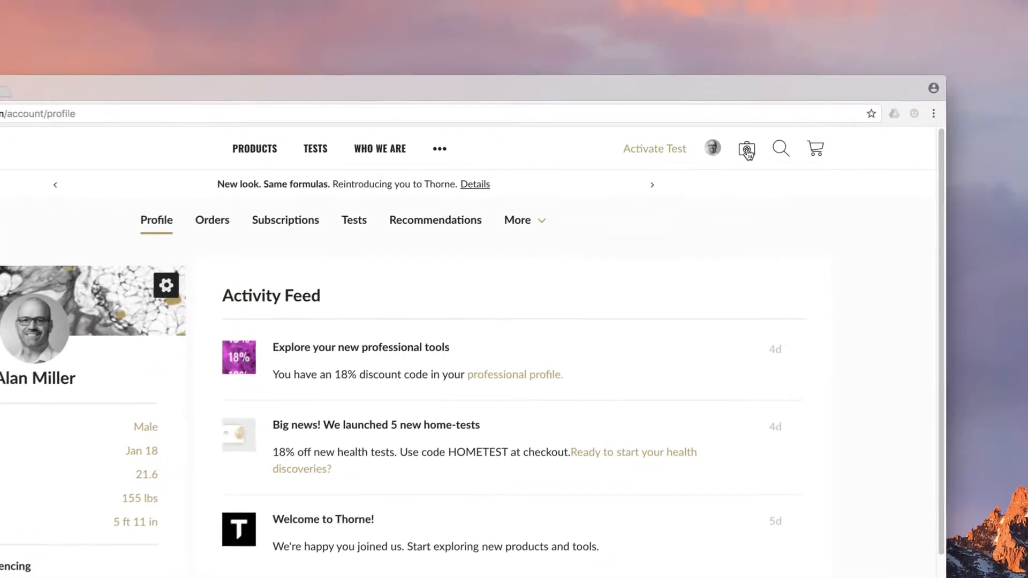
click(746, 149)
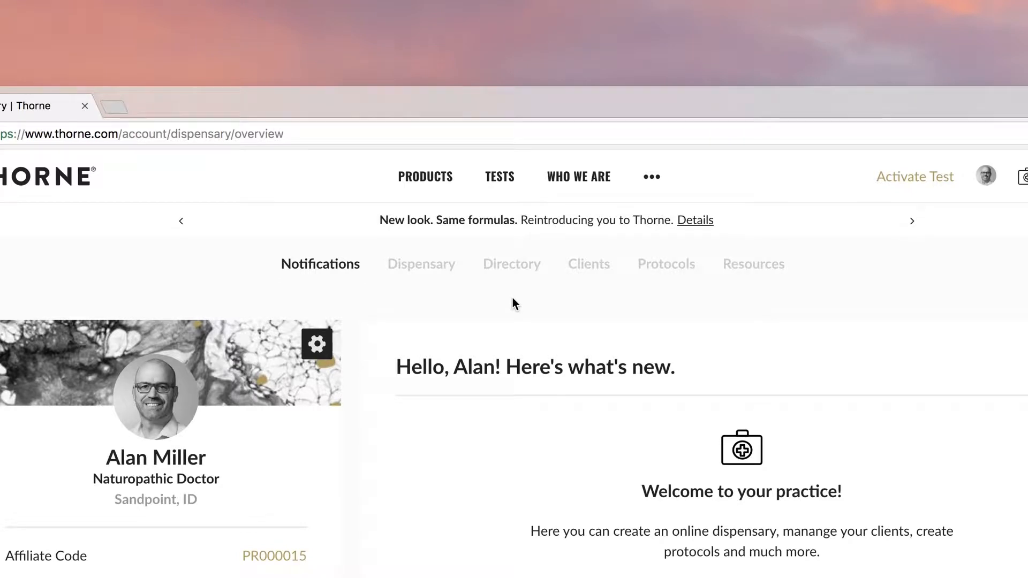
click(910, 221)
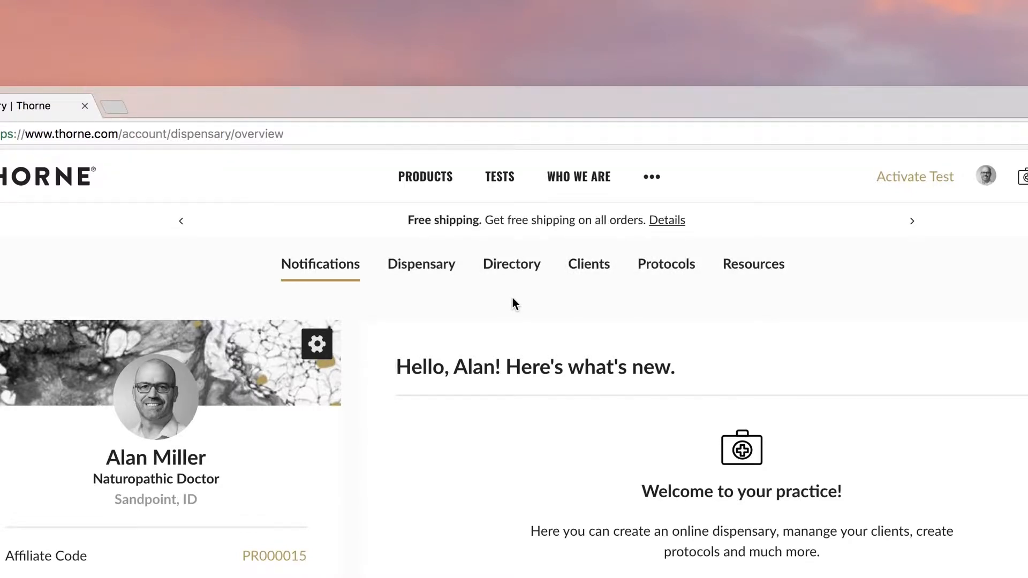
Opt into 'Yes! List my business' in the directory and upload Photo.jpg as the headshot.
click(512, 264)
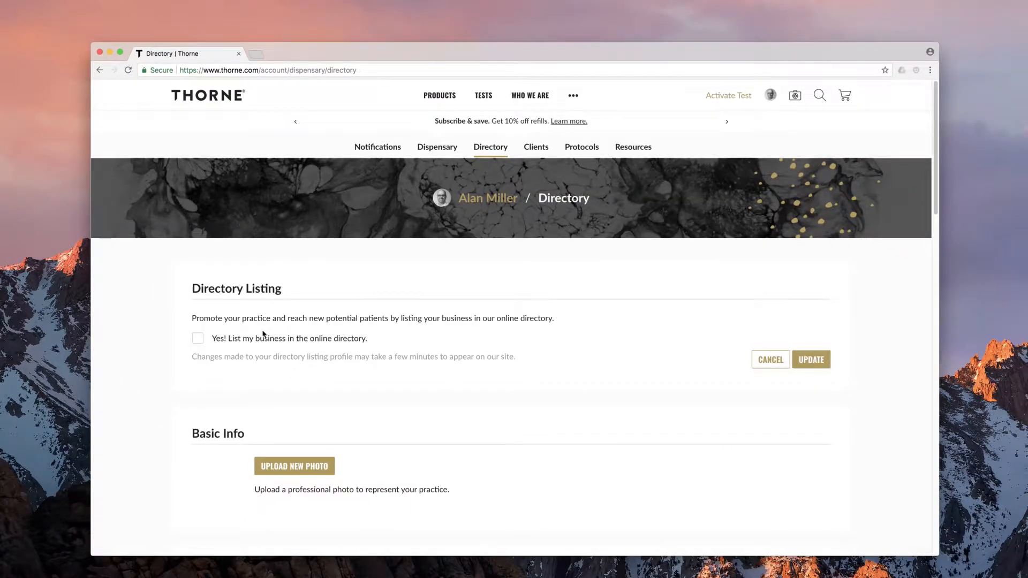
click(198, 339)
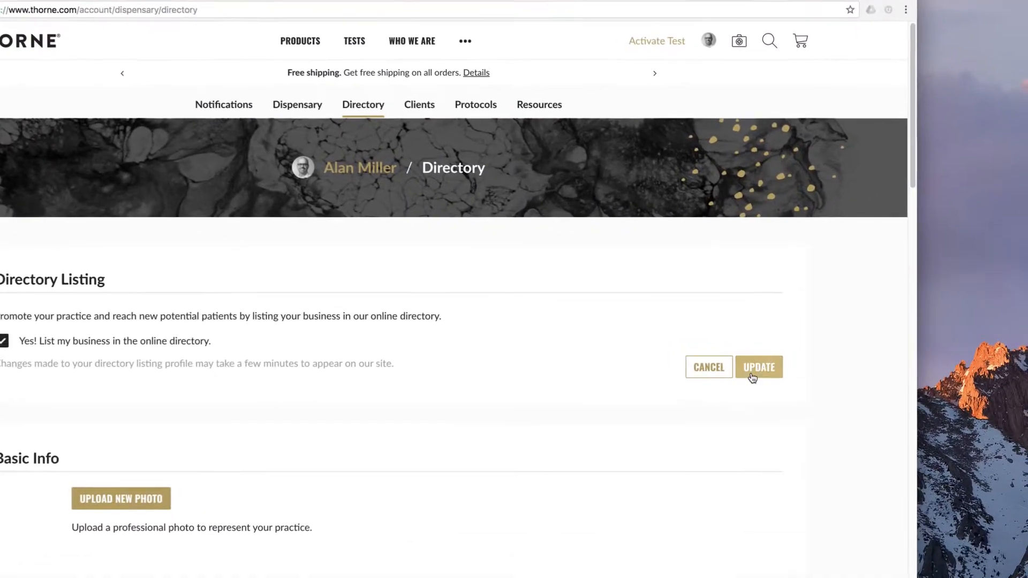
click(759, 366)
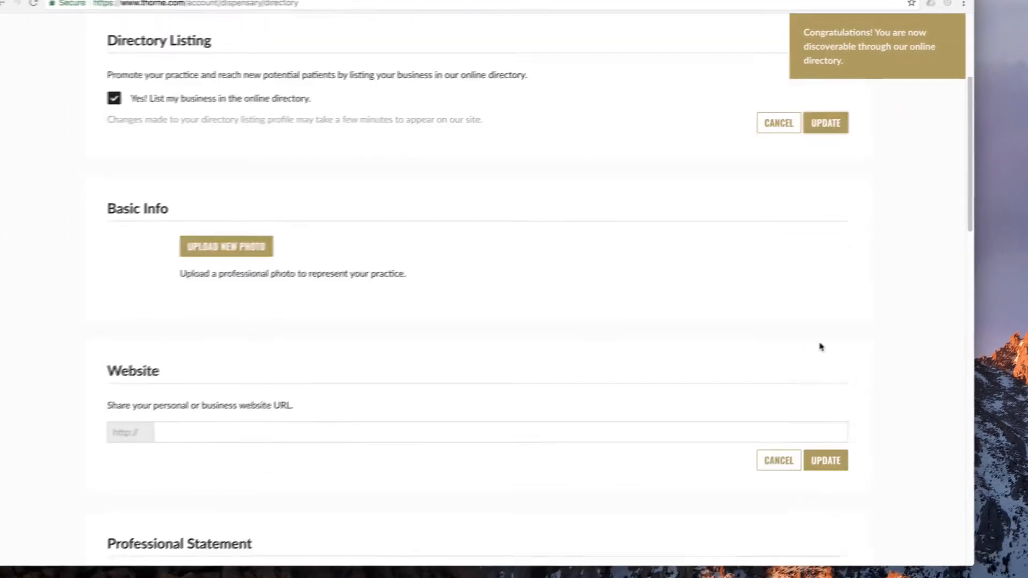
click(226, 245)
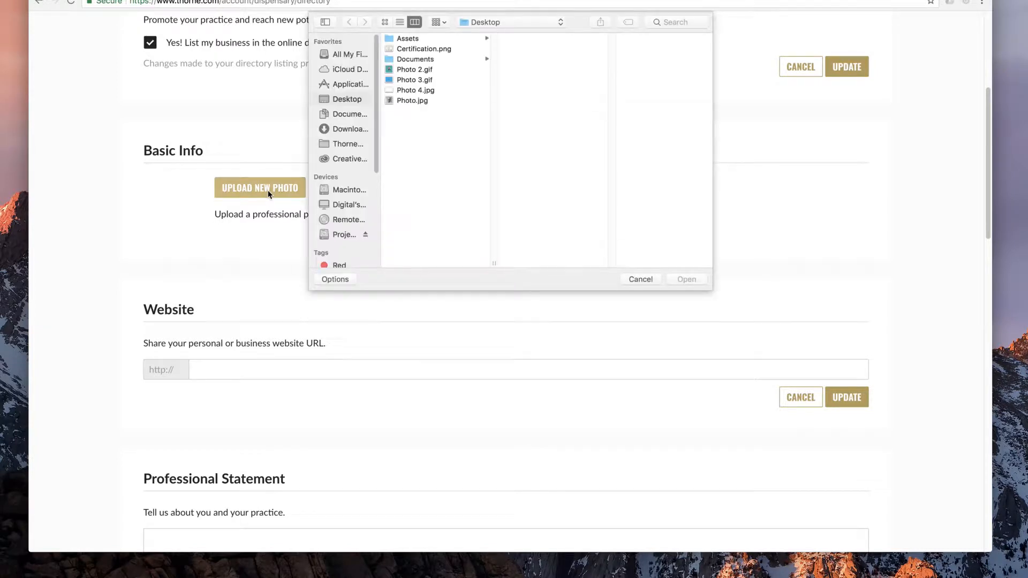
click(686, 280)
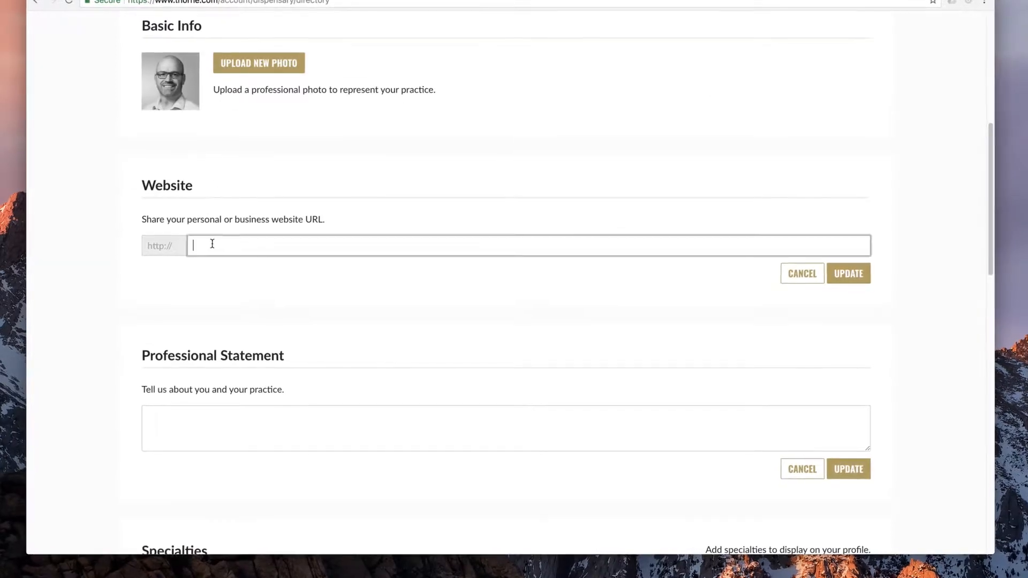
Save website sandpointwellness.com and the 'We are a local health clinic…' professional statement.
text(sandpointwellness.com)
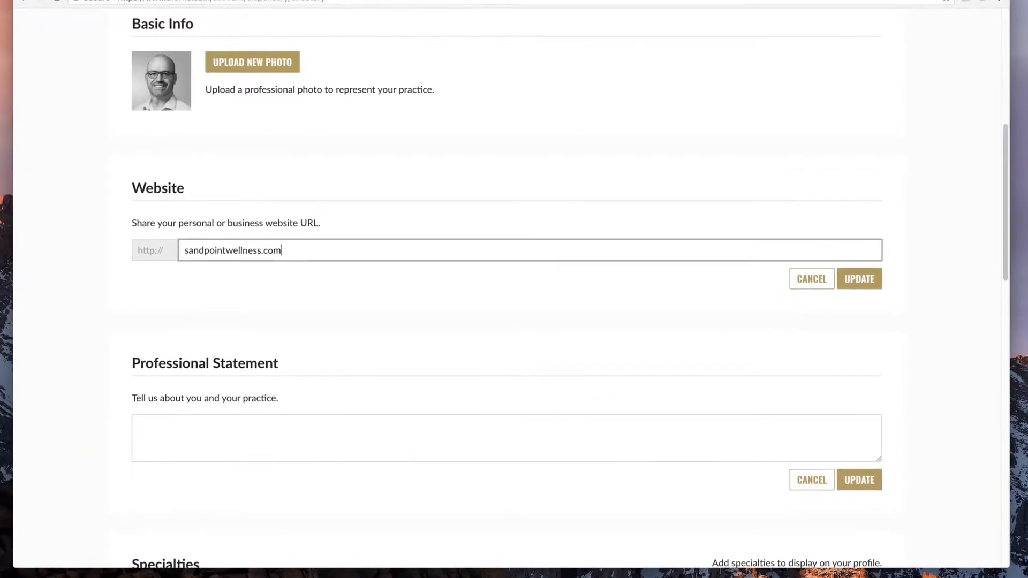
click(858, 279)
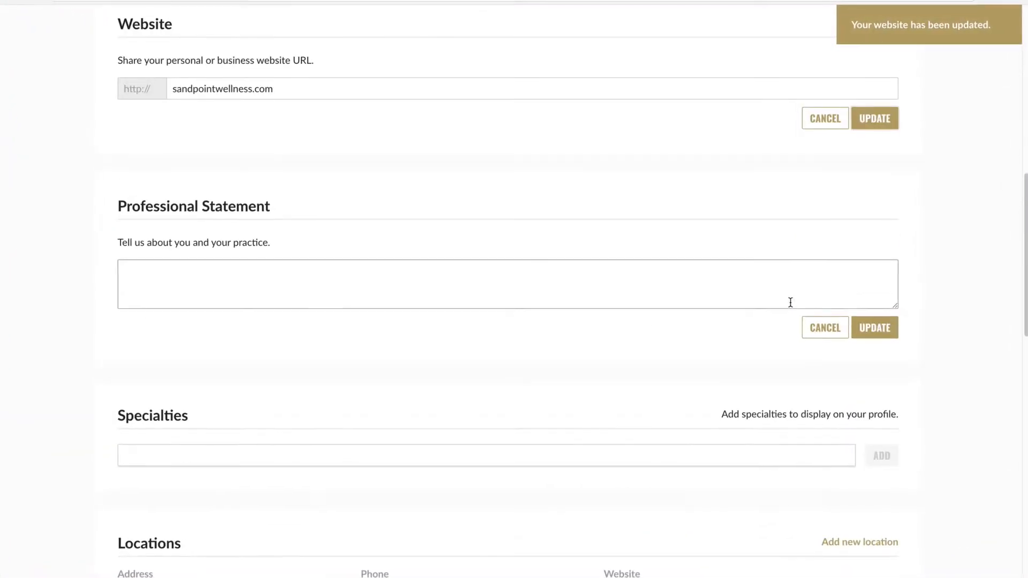
text(We are a local health clinic dedicated to providing the best care to our patients. We believe in supporting the whole body, promoting wellness on all fronts.)
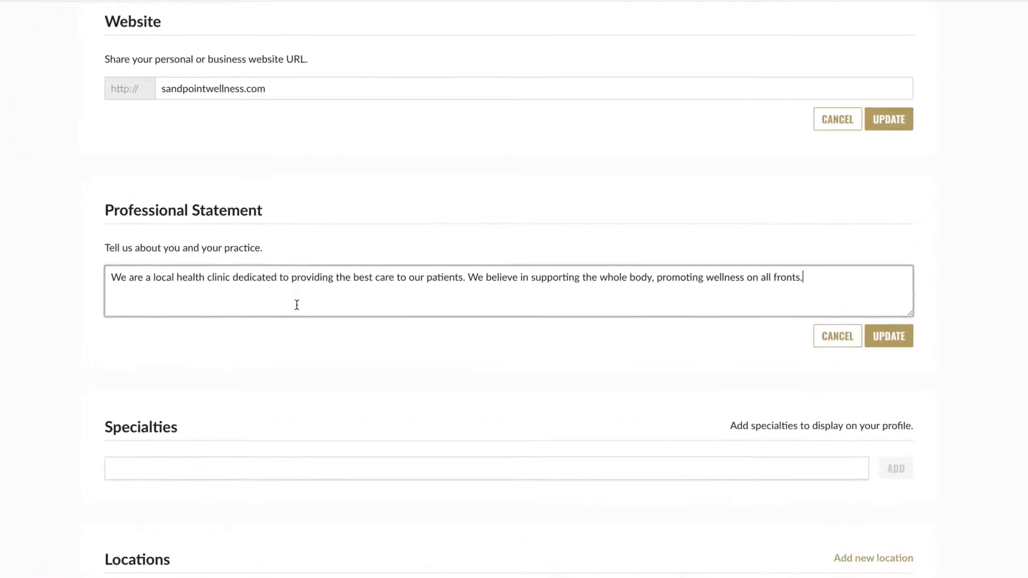
click(889, 336)
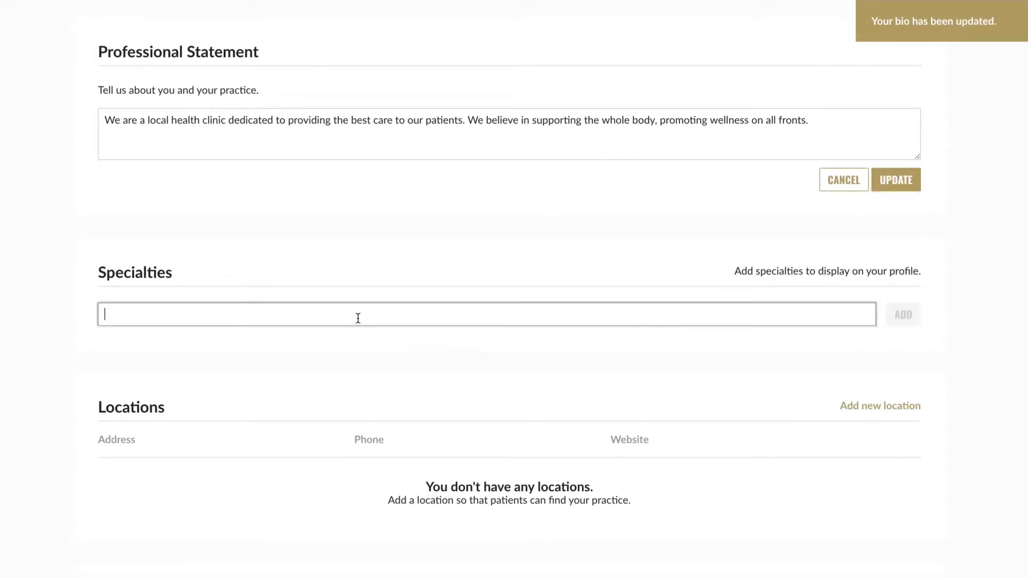
Add Nutrition from the 'Nu' suggestions, then Wellness, as specialty tags.
text(Nu)
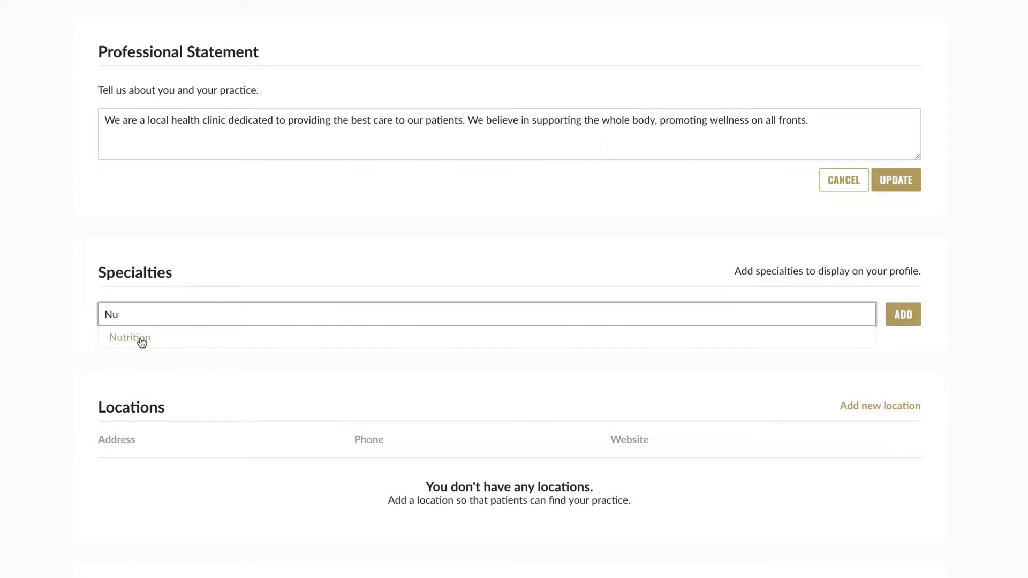
click(129, 338)
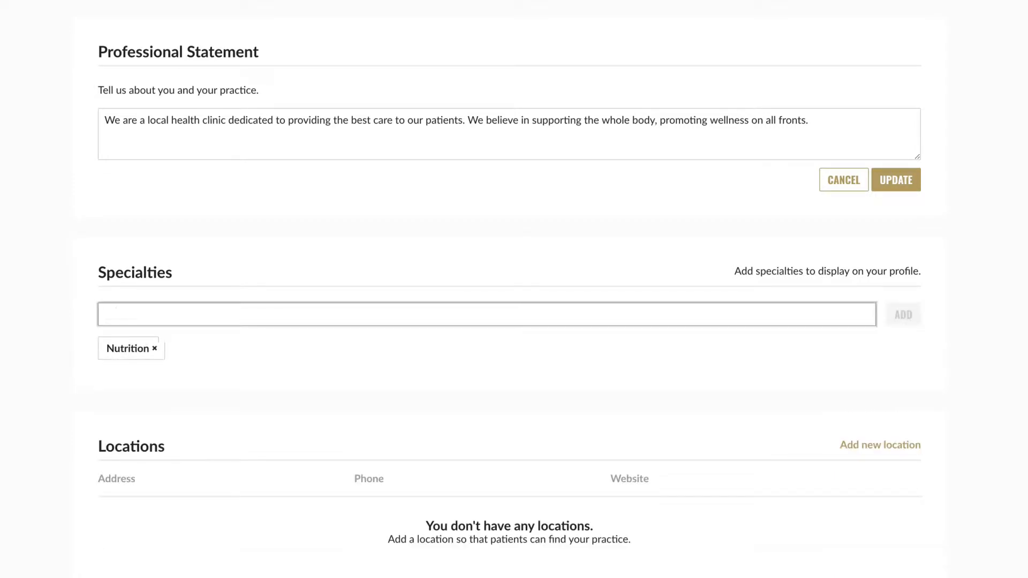
text(Wellness)
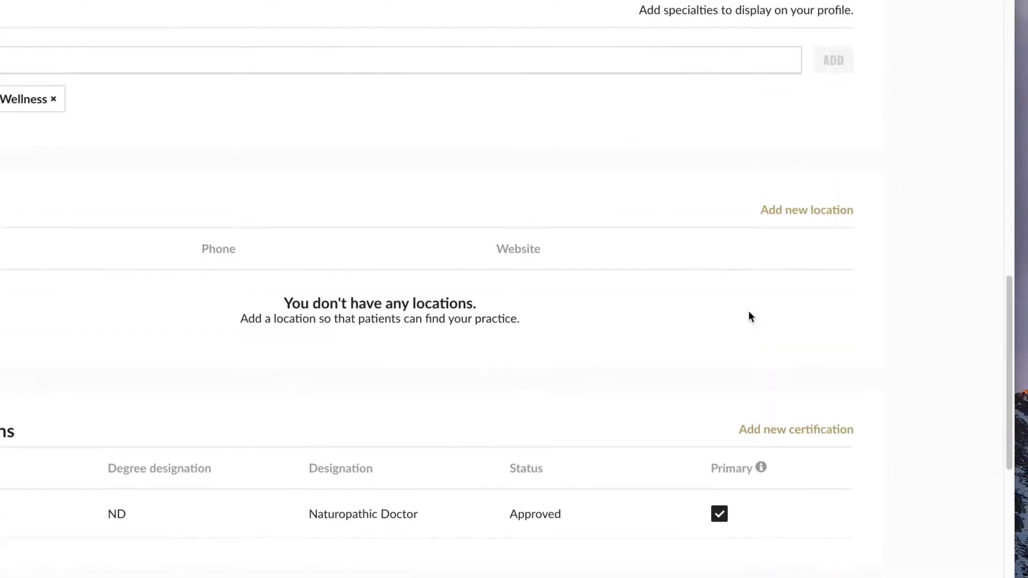
Scroll the directory page past the location fields down to Certifications.
scroll(up, 3)
text(Sandpoint Wellness)
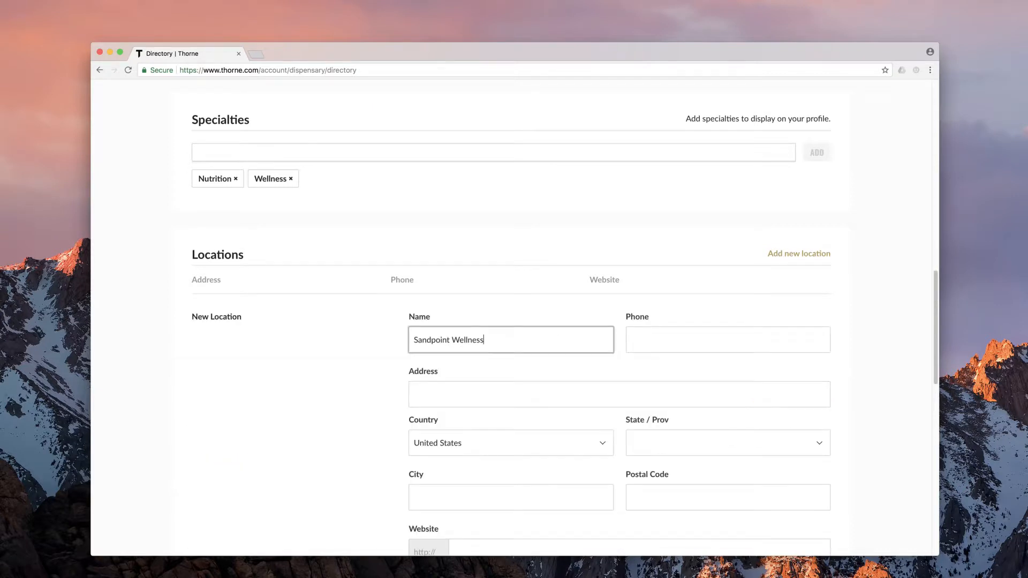
scroll(down, 3)
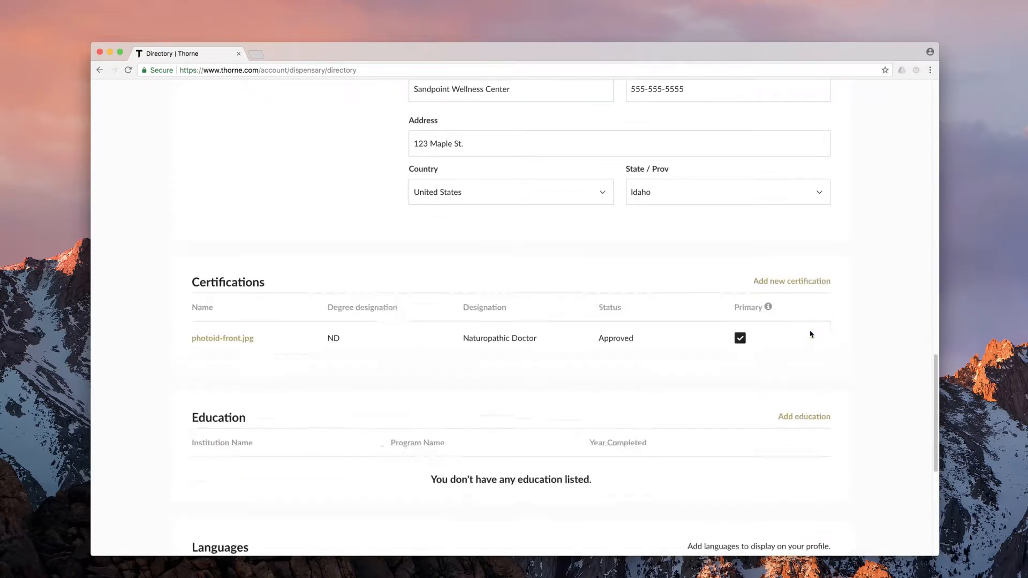
scroll(down, 3)
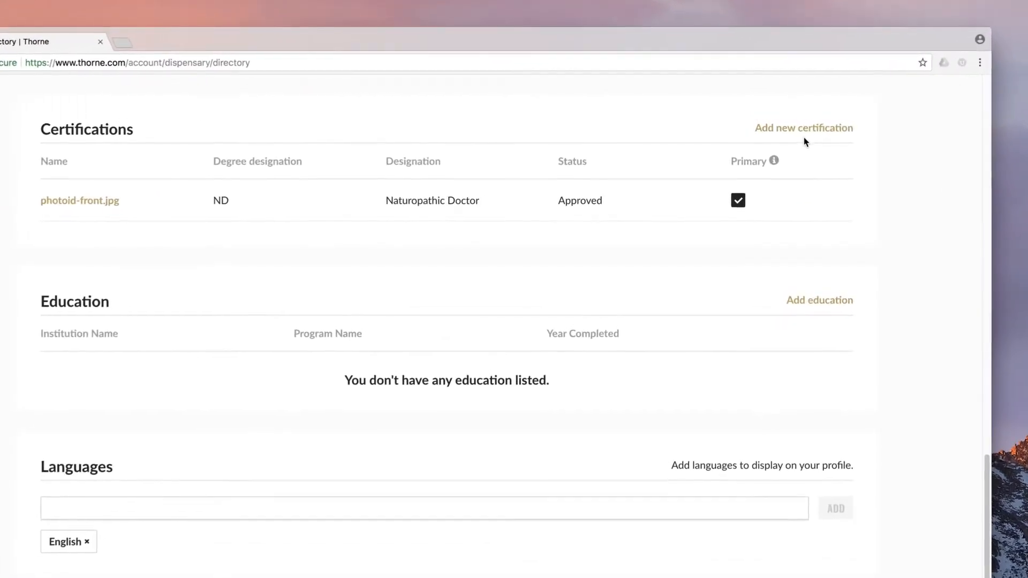
Add a Naturopathic Doctor (ND) certification with Certification.png and save it.
click(804, 128)
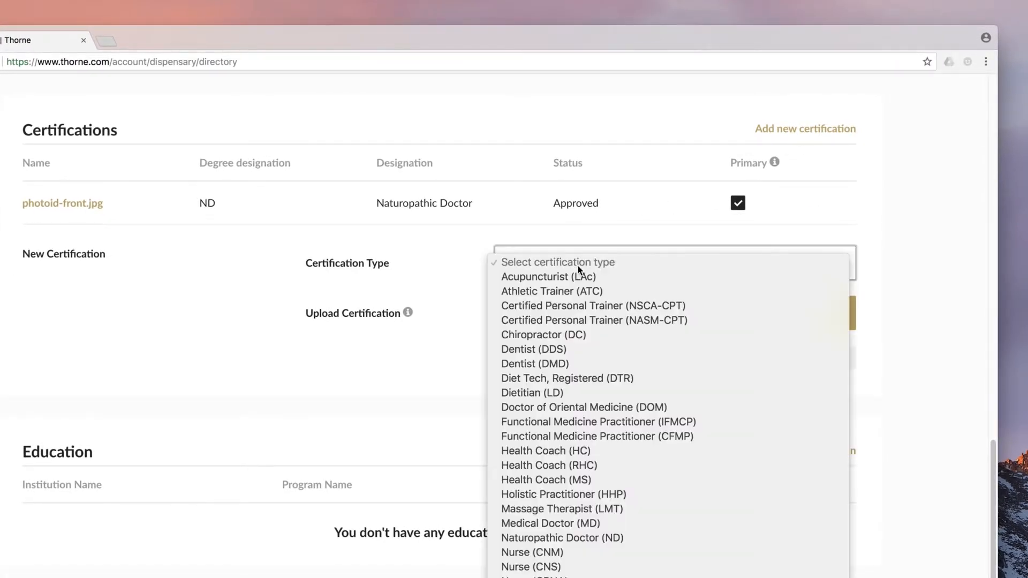
mouse_move(560, 538)
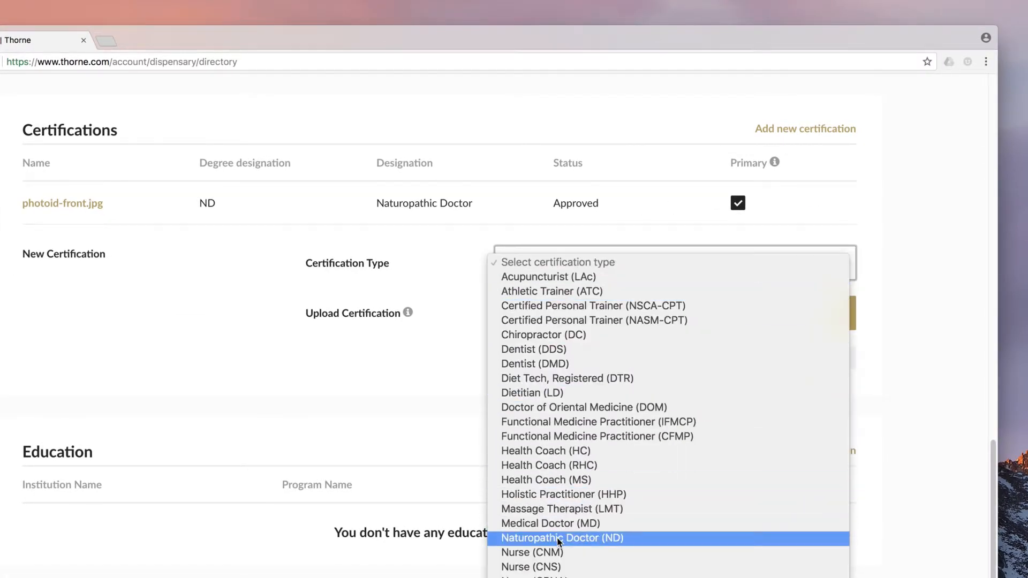
click(561, 538)
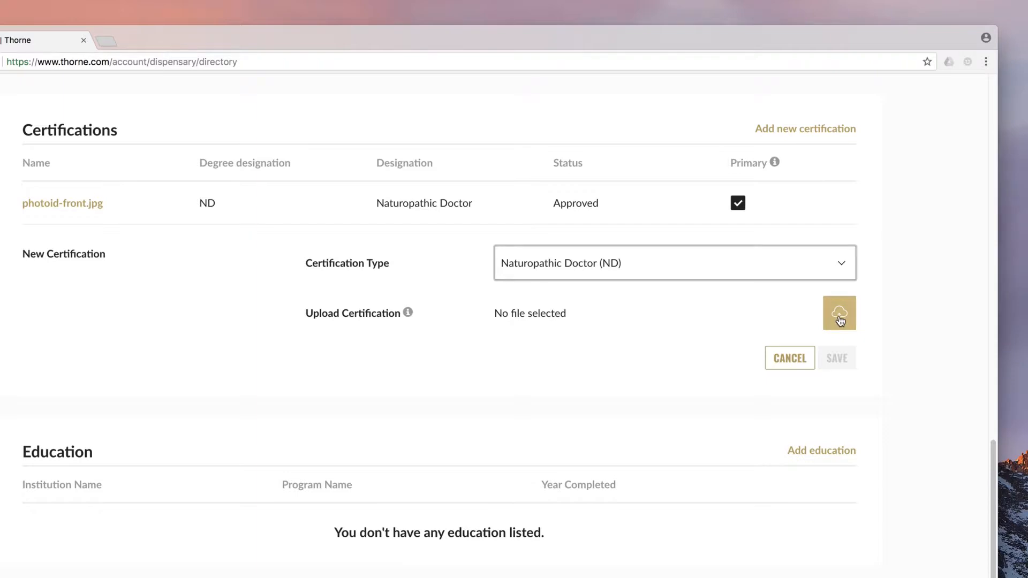
click(839, 313)
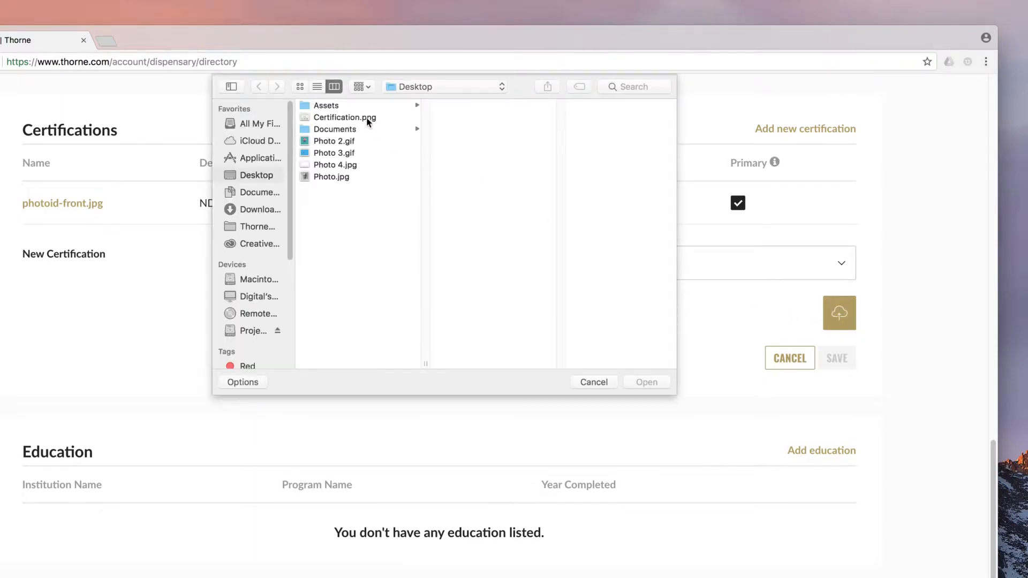
click(646, 381)
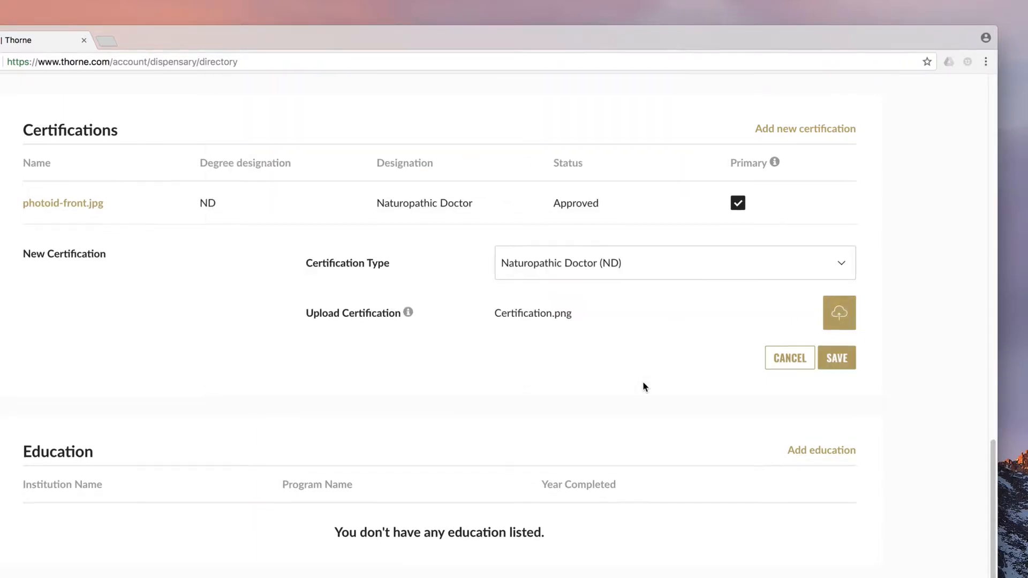
click(836, 359)
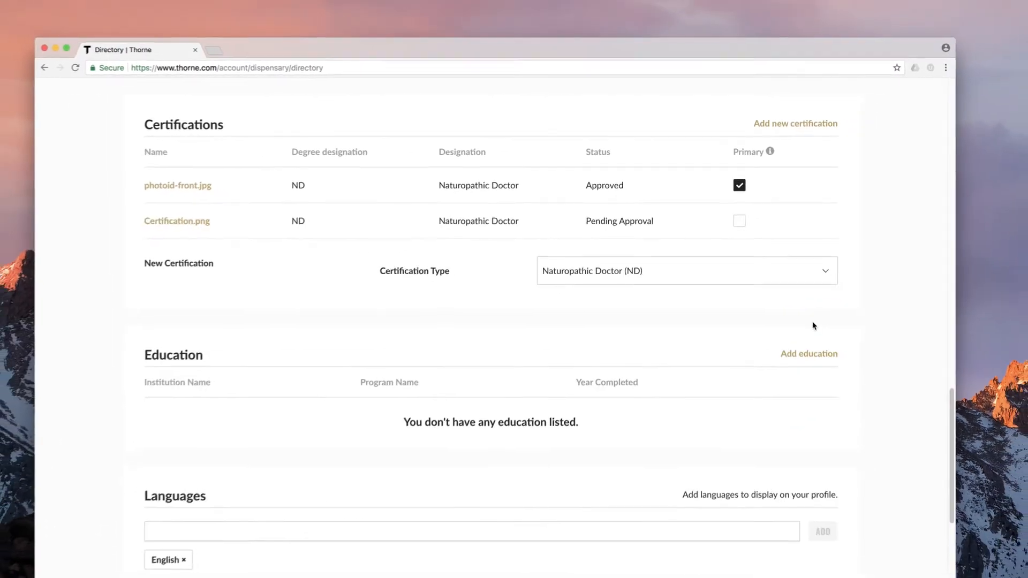
scroll(down, 3)
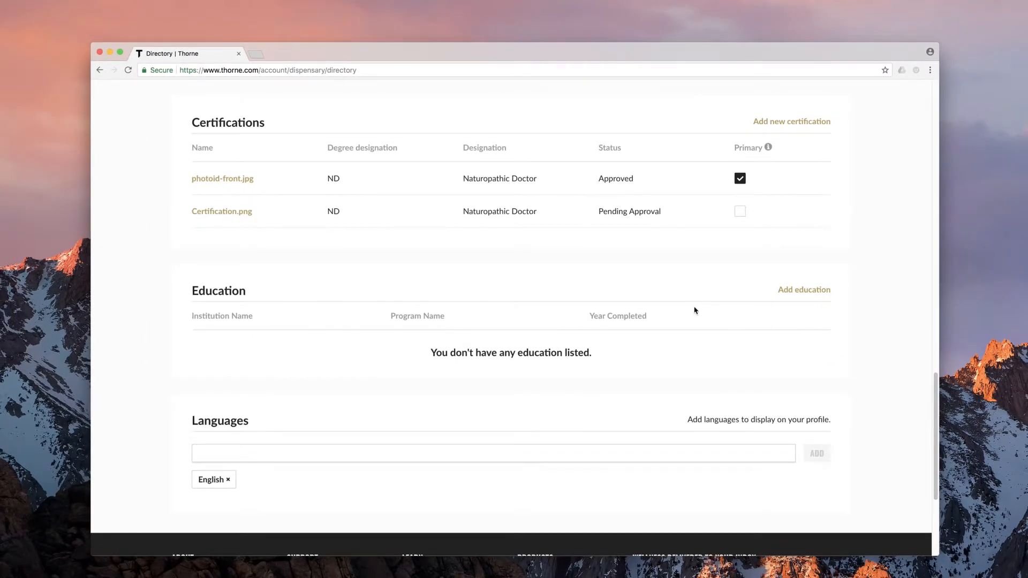
mouse_move(614, 225)
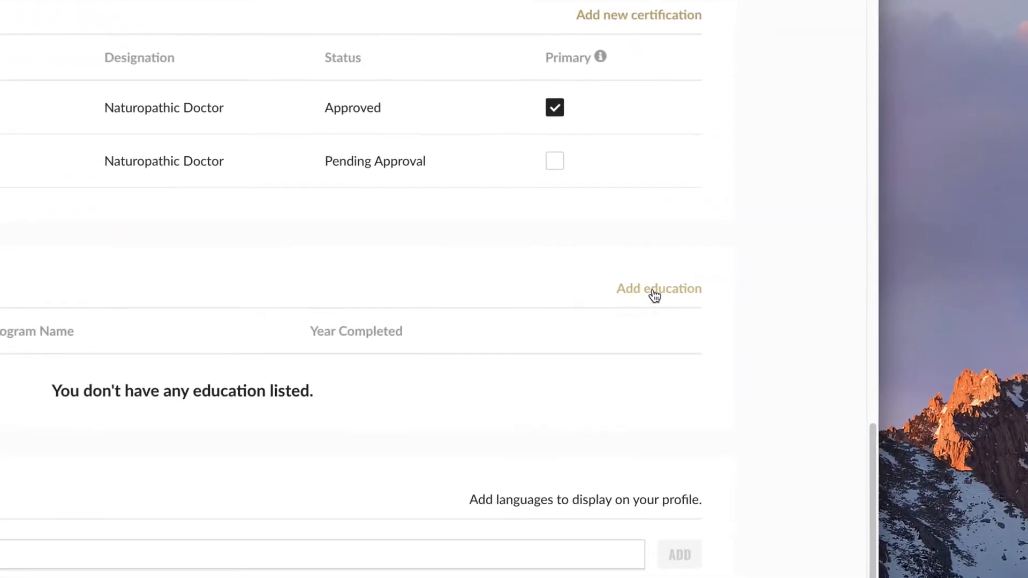
Add education: Bastyr University, ND program, completed 1989.
click(658, 289)
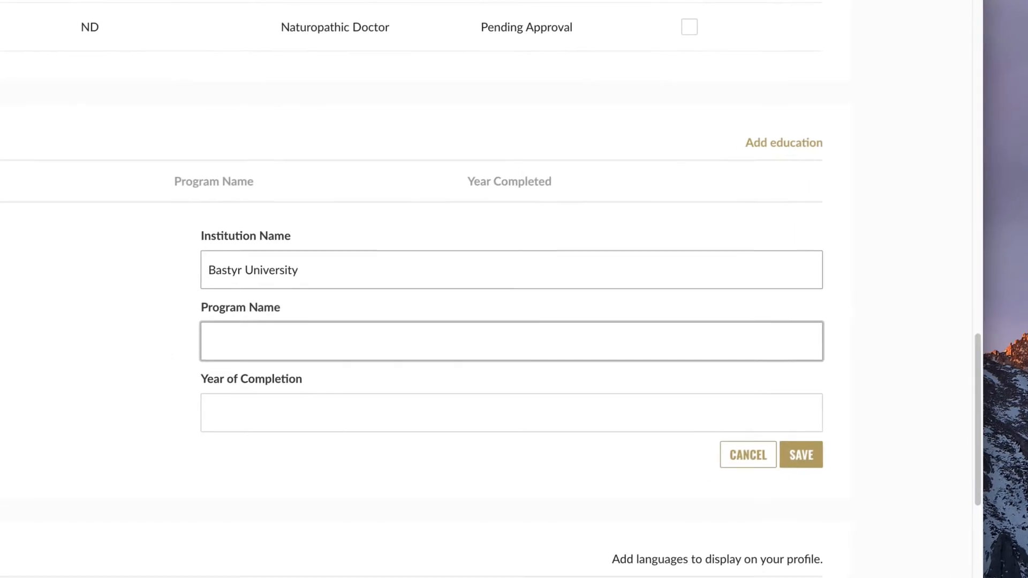
click(800, 454)
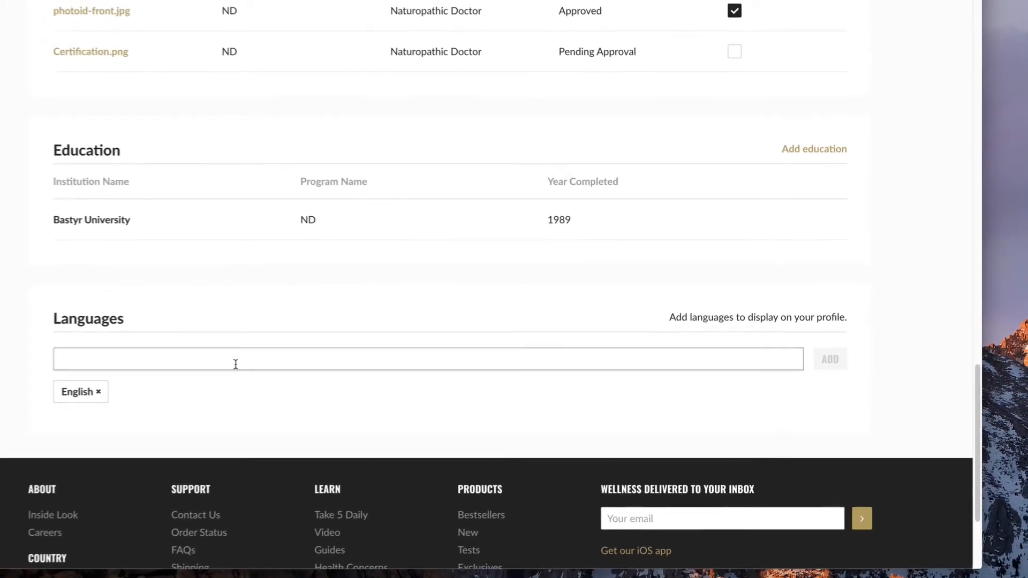
Add Spanish from the 'Sp' suggestions to the profile languages.
text(Sp)
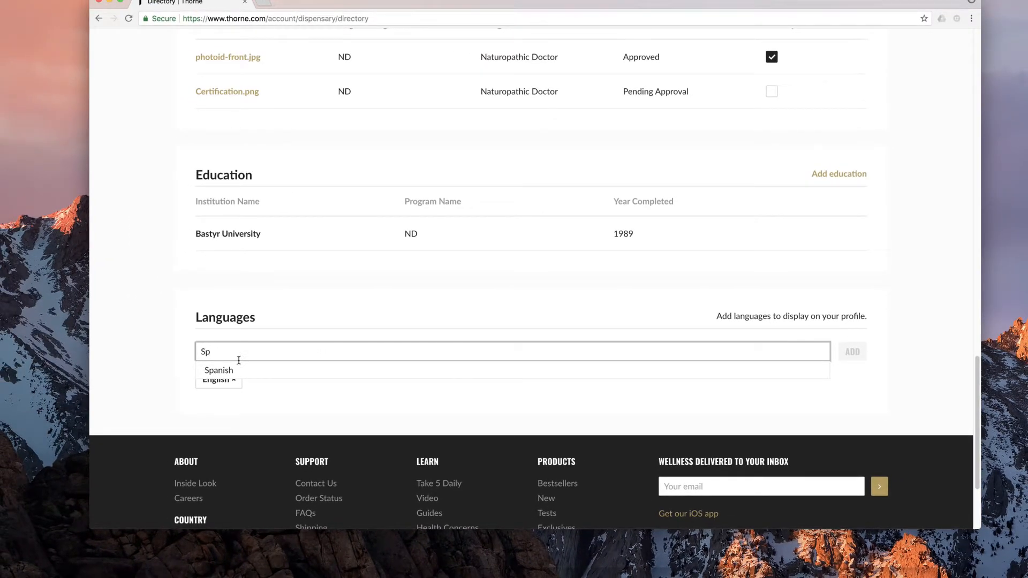
click(219, 370)
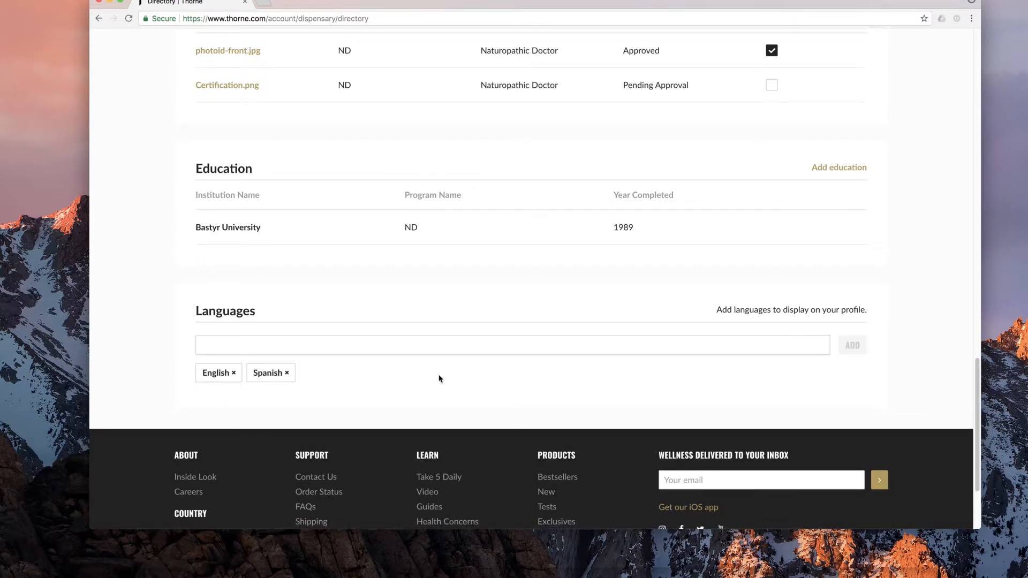
mouse_move(462, 382)
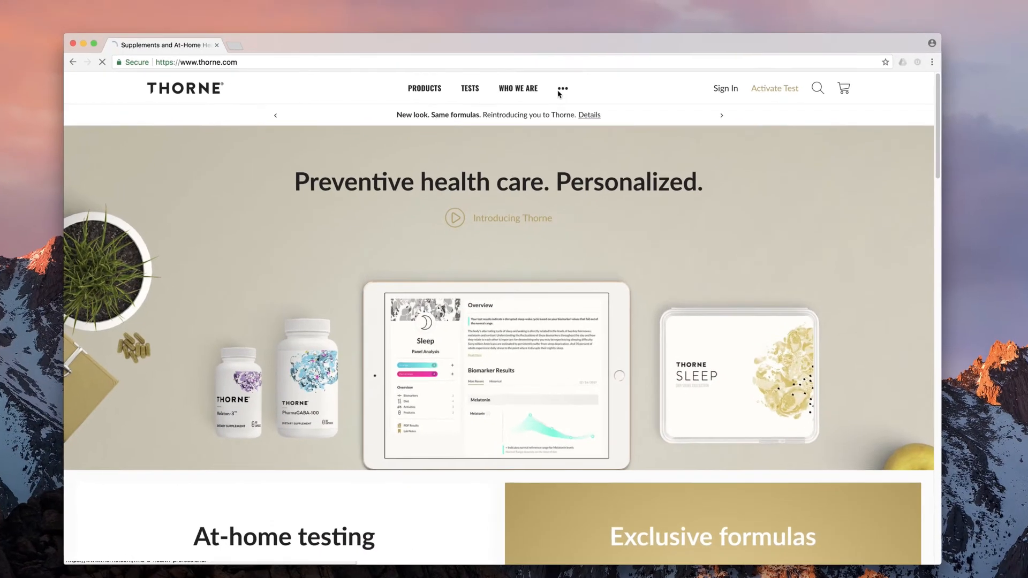
Search Find a Health Professional for 'Miller' to show Alan Miller, ND, at Sandpoint Wellness Center.
click(562, 89)
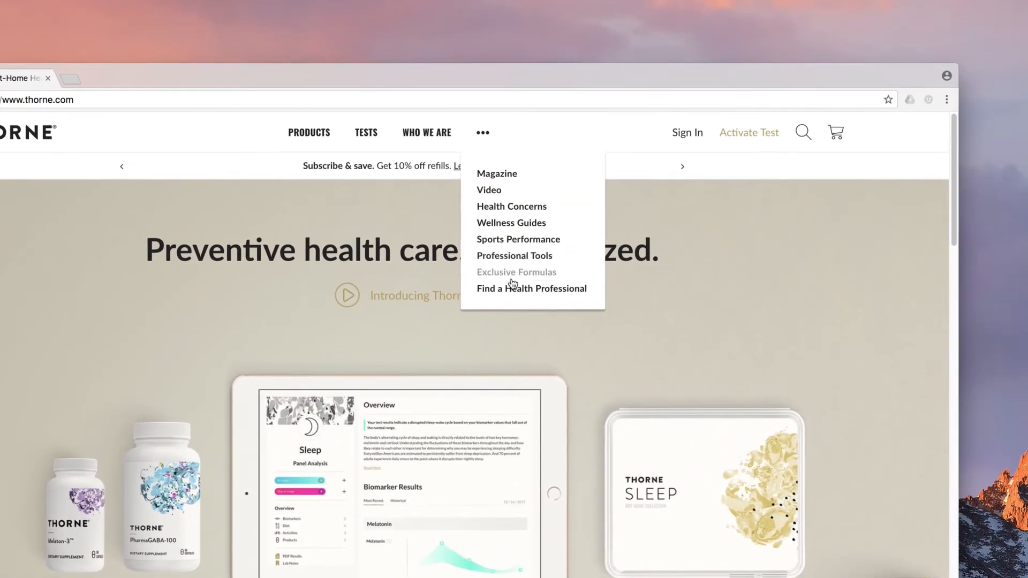
click(531, 288)
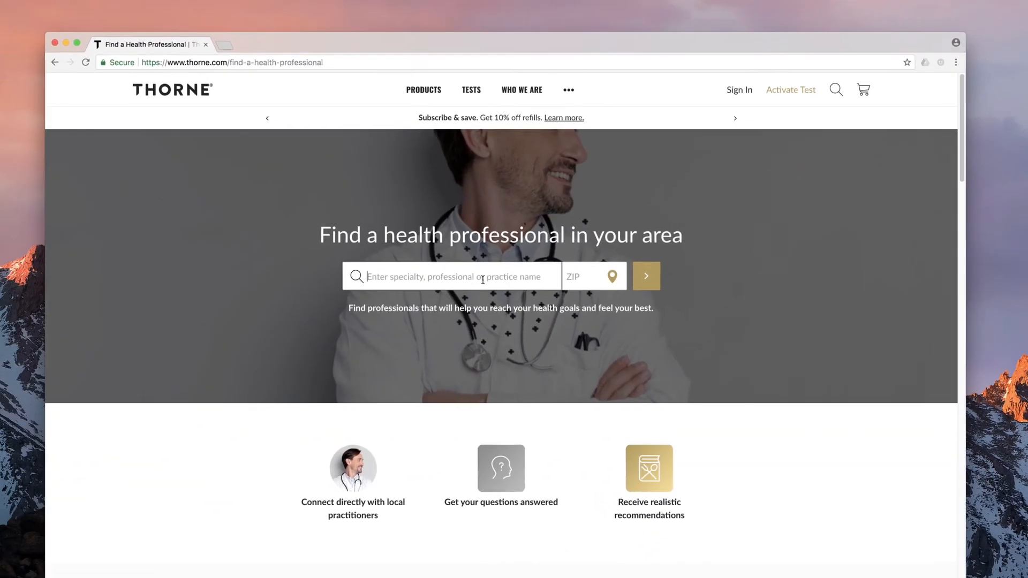
click(645, 275)
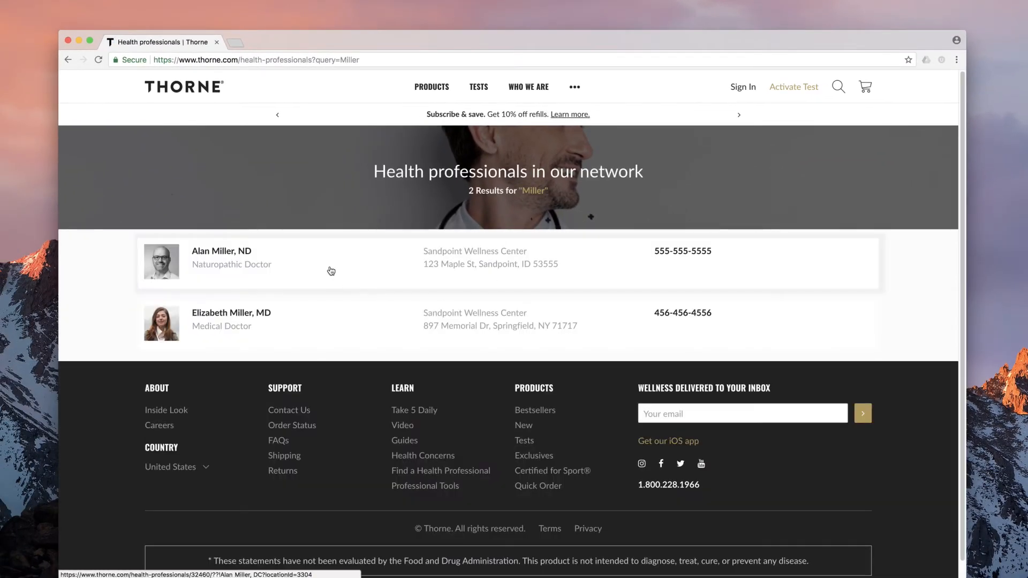